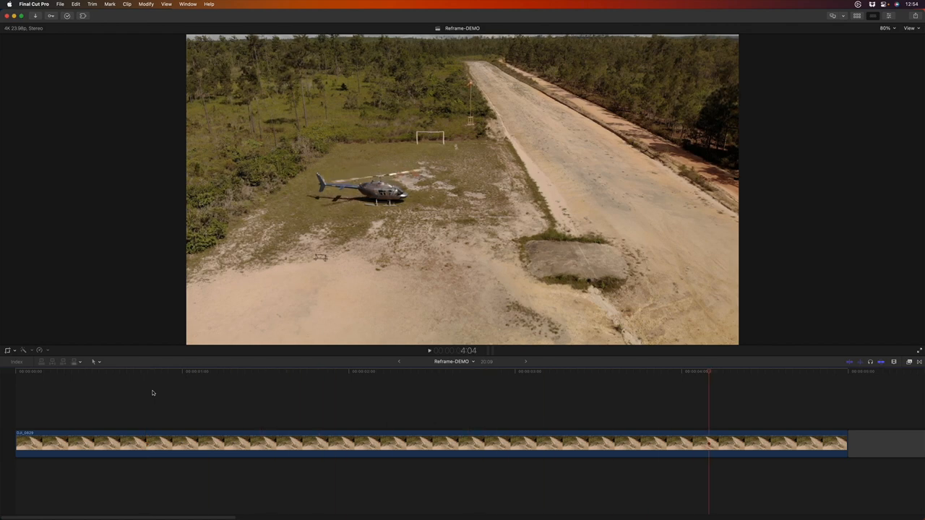
# Distort the helicopter clip into a small tilted perspective patch on the black frame
pyautogui.click(165, 370)
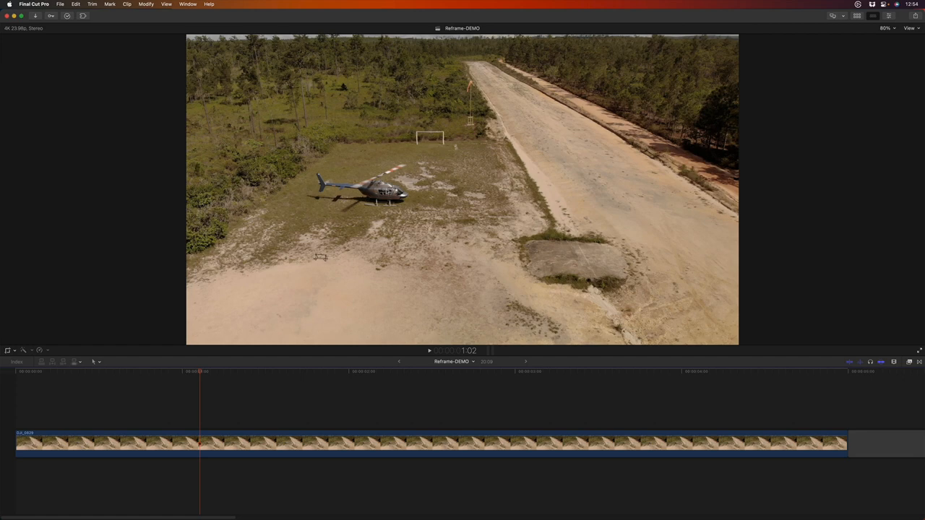
pyautogui.moveTo(311, 299)
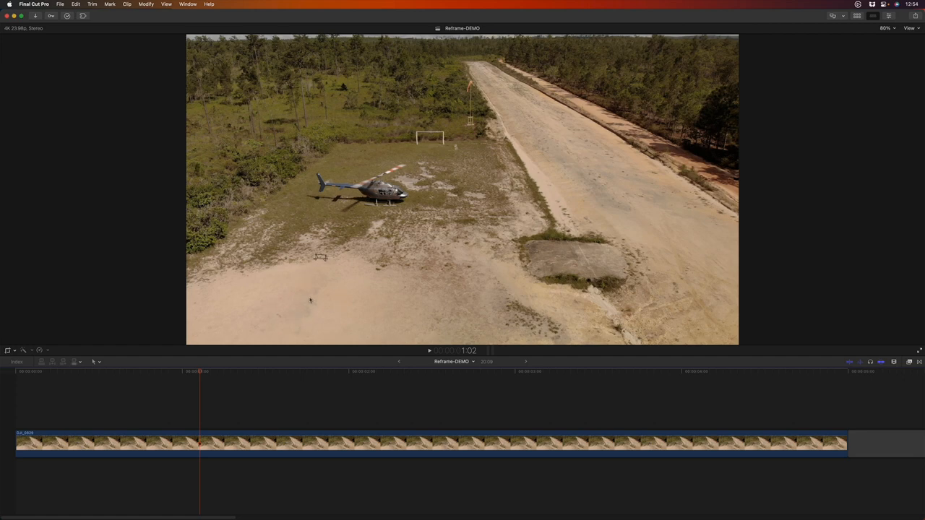
pyautogui.moveTo(356, 282)
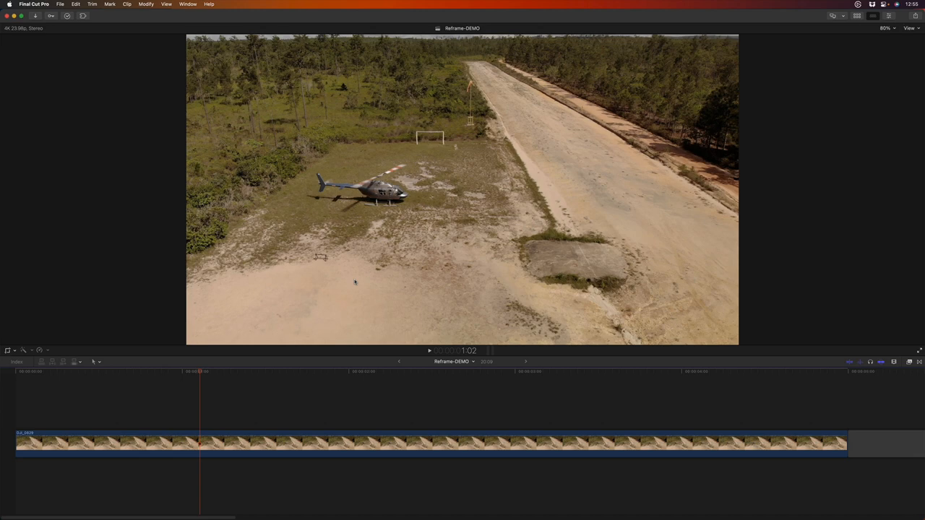
pyautogui.moveTo(351, 285)
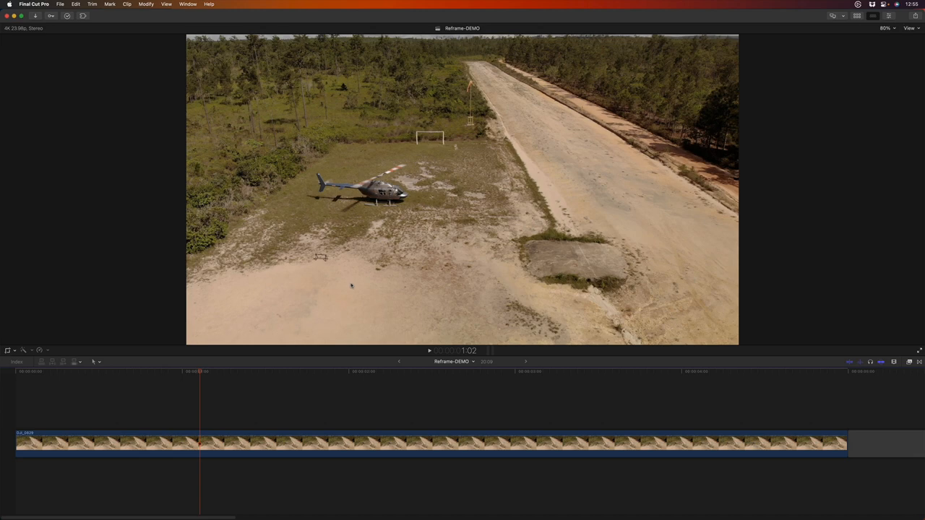
pyautogui.press('cmd+5')
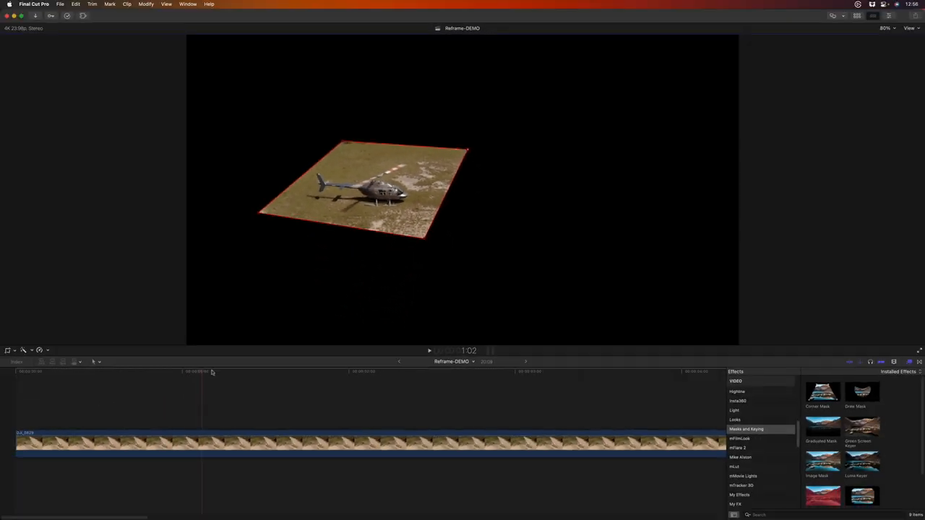
pyautogui.click(441, 370)
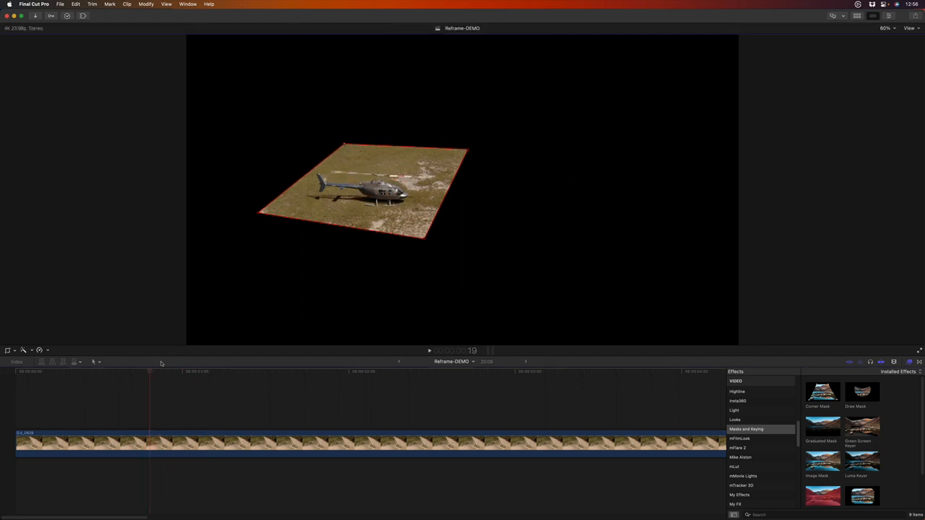
pyautogui.click(185, 371)
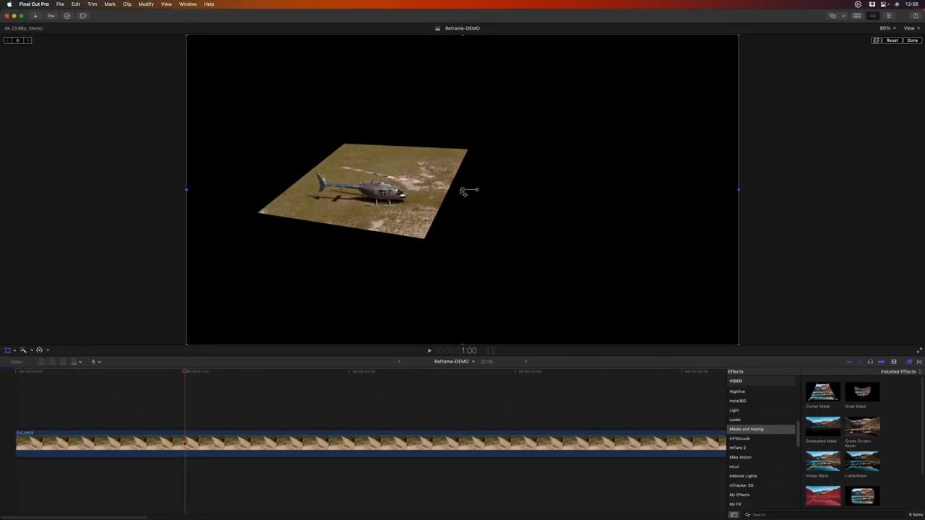
# Move the distorted helicopter patch down toward the lower left of the frame
pyautogui.moveTo(462, 191); pyautogui.dragTo(453, 234)
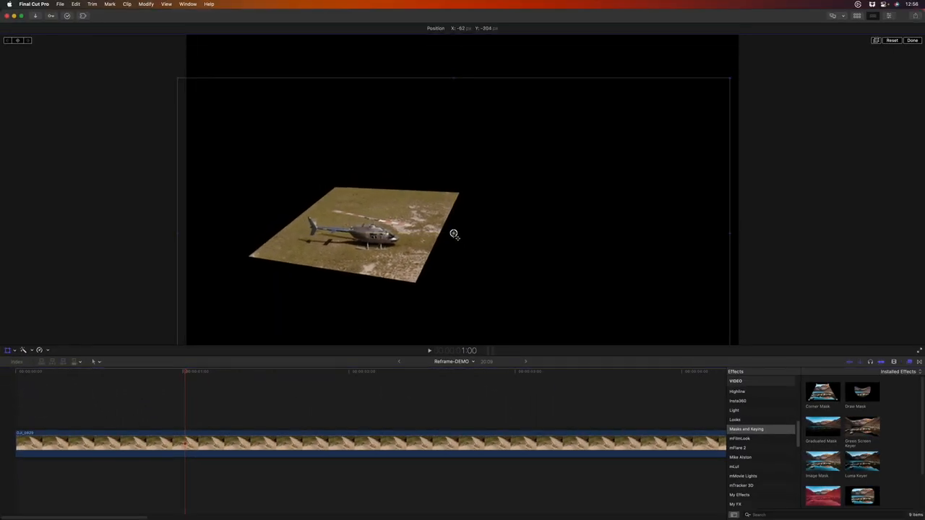
pyautogui.moveTo(454, 234); pyautogui.dragTo(482, 156)
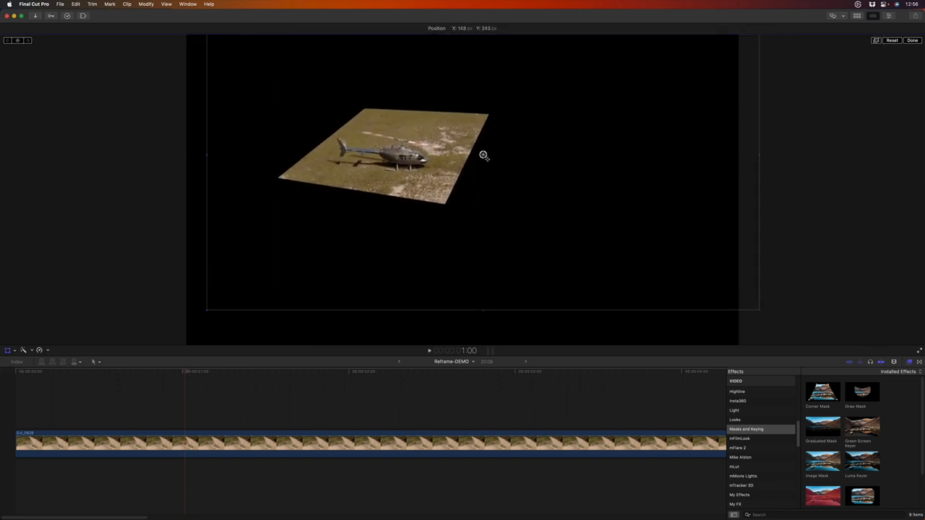
pyautogui.moveTo(484, 156); pyautogui.dragTo(419, 277)
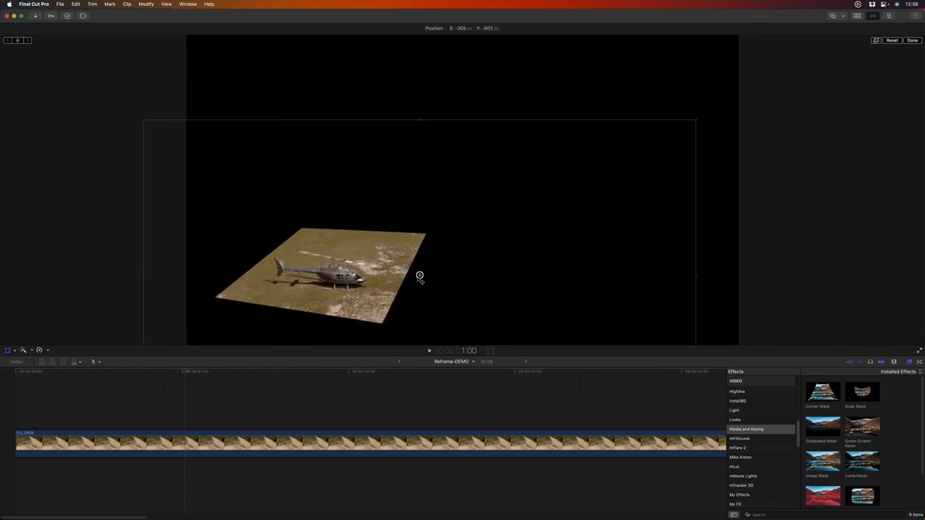
pyautogui.moveTo(419, 277); pyautogui.dragTo(427, 286)
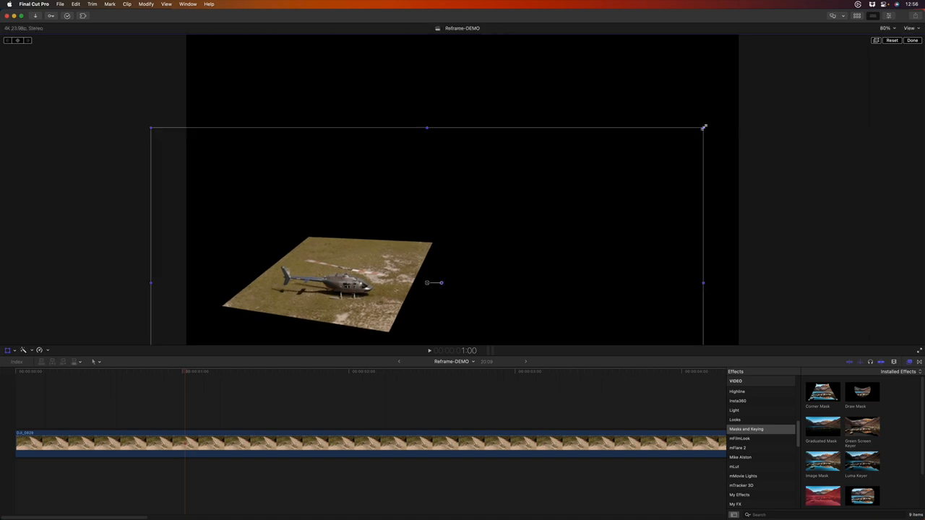
# Scale the patch down slightly, nudge it further left, and finish the transform
pyautogui.moveTo(705, 127); pyautogui.dragTo(644, 161)
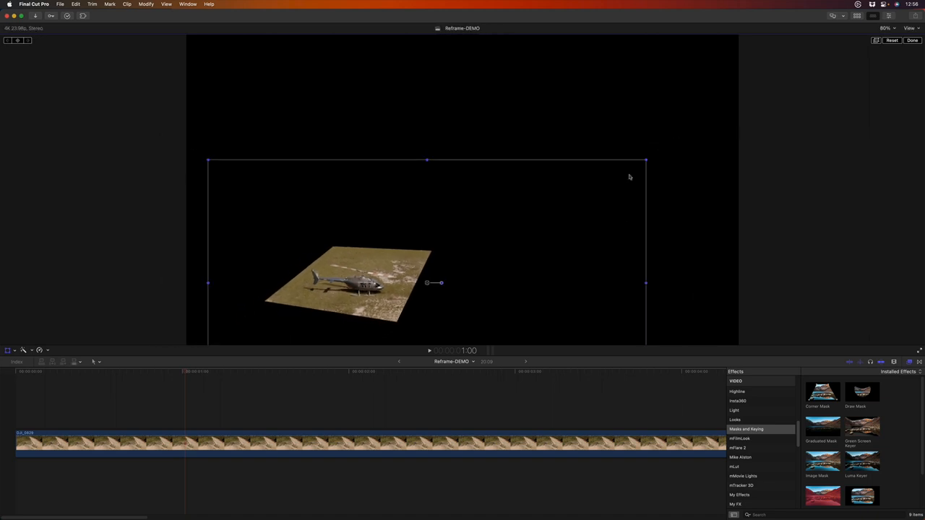
pyautogui.moveTo(442, 281); pyautogui.dragTo(451, 294)
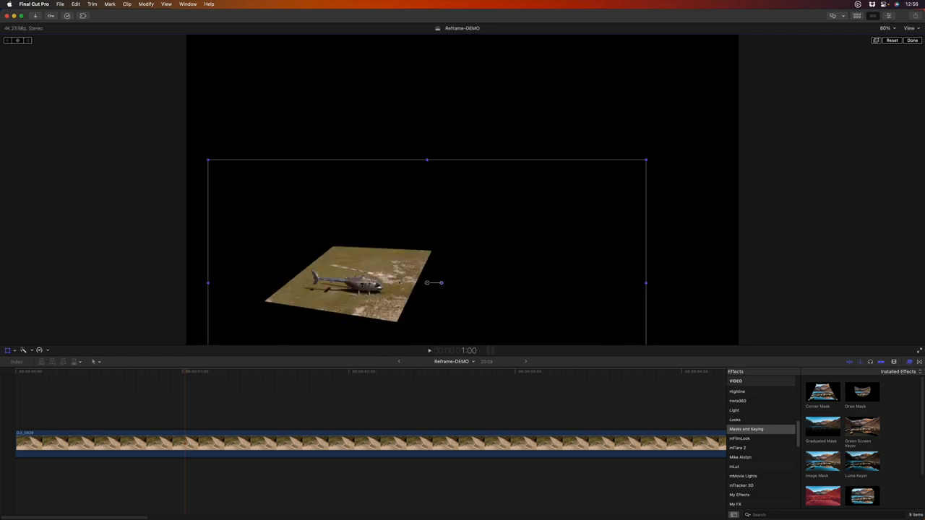
pyautogui.moveTo(433, 281); pyautogui.dragTo(410, 282)
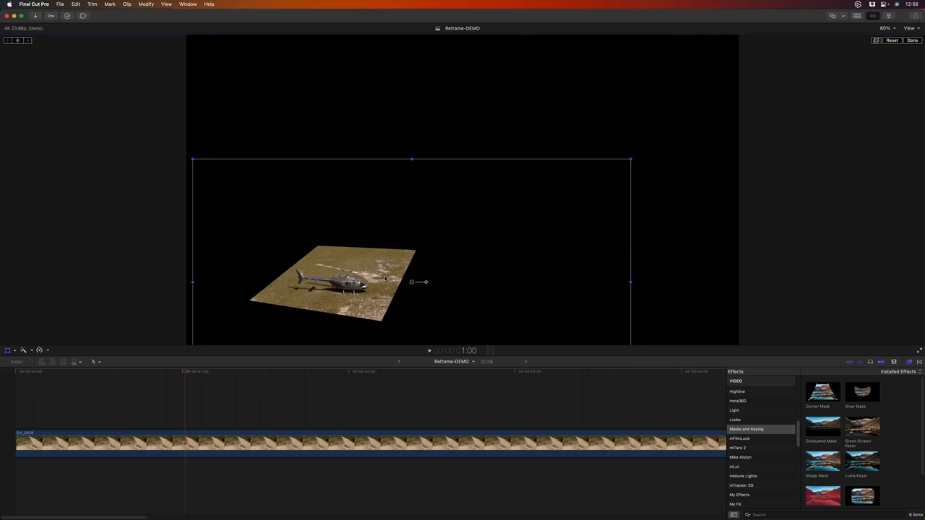
pyautogui.click(575, 370)
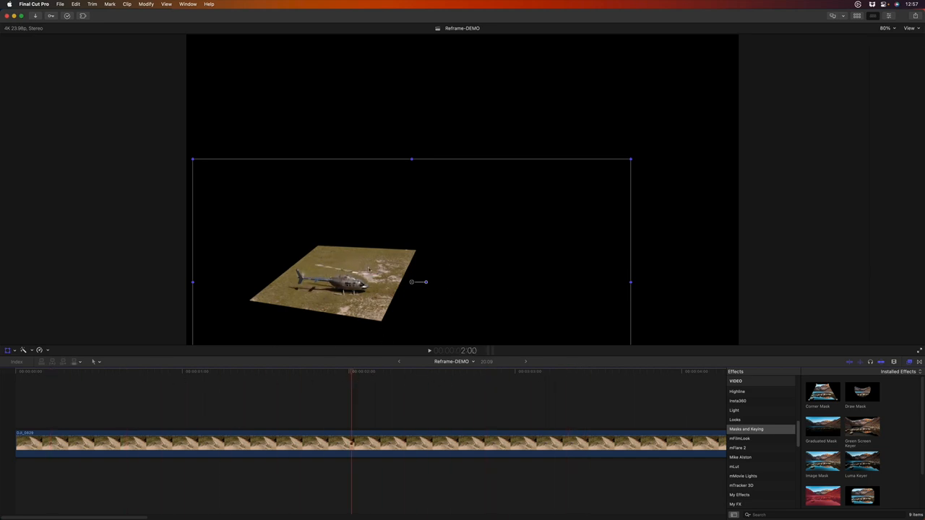
# Save the current frame as copter.jpg, replacing the existing file
pyautogui.click(908, 10)
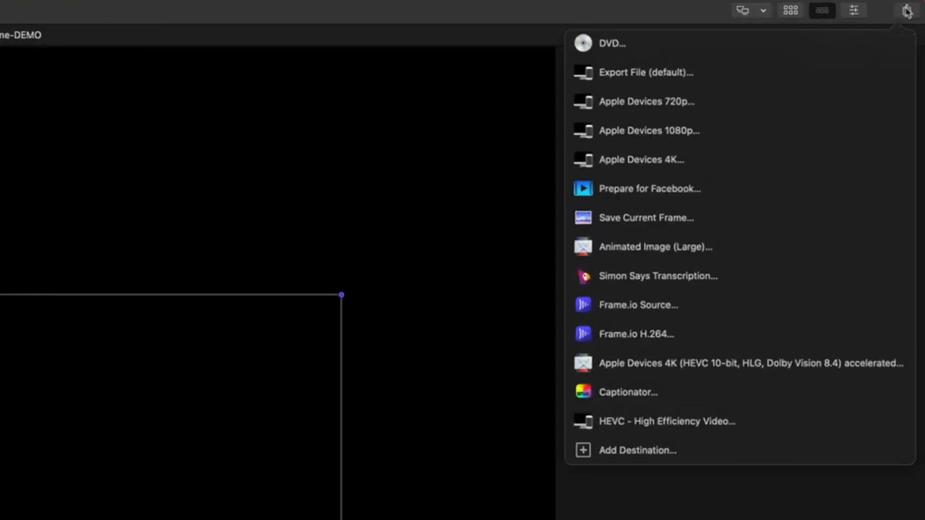
pyautogui.click(644, 217)
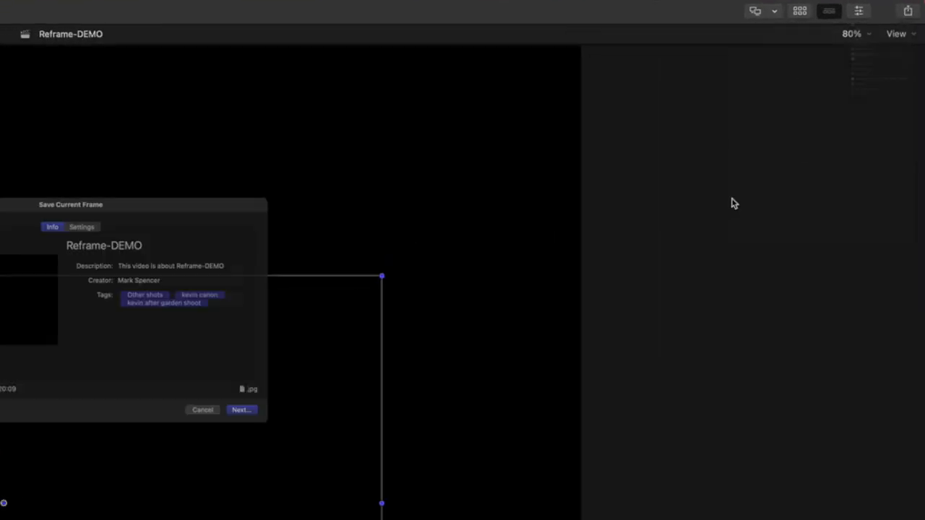
pyautogui.click(240, 411)
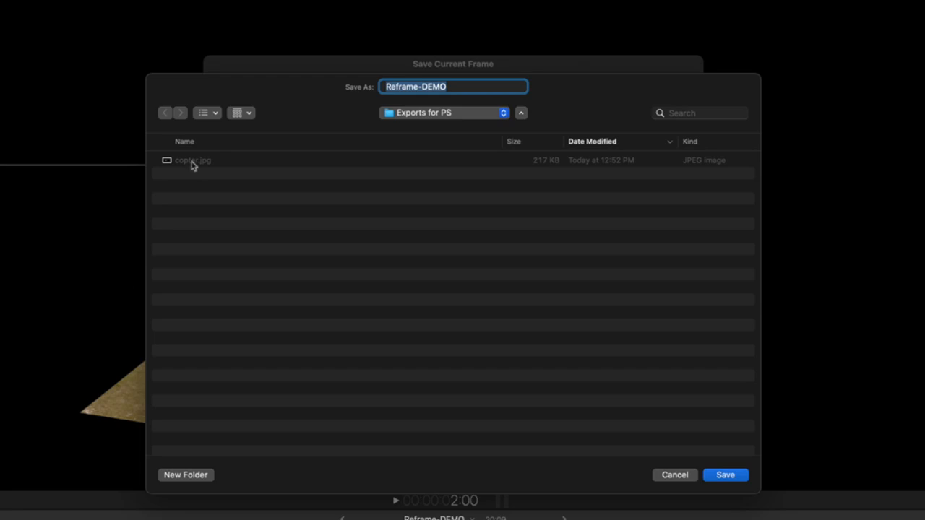
pyautogui.write('copter')
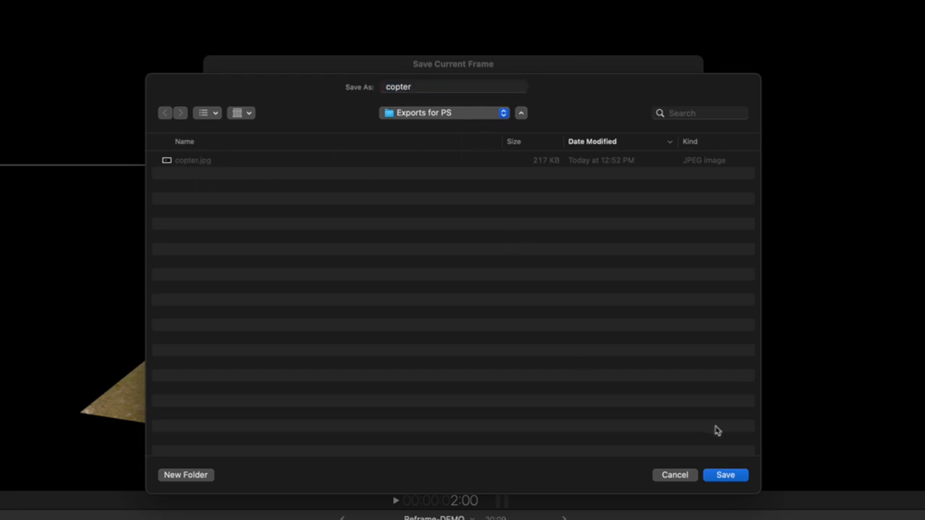
pyautogui.click(726, 473)
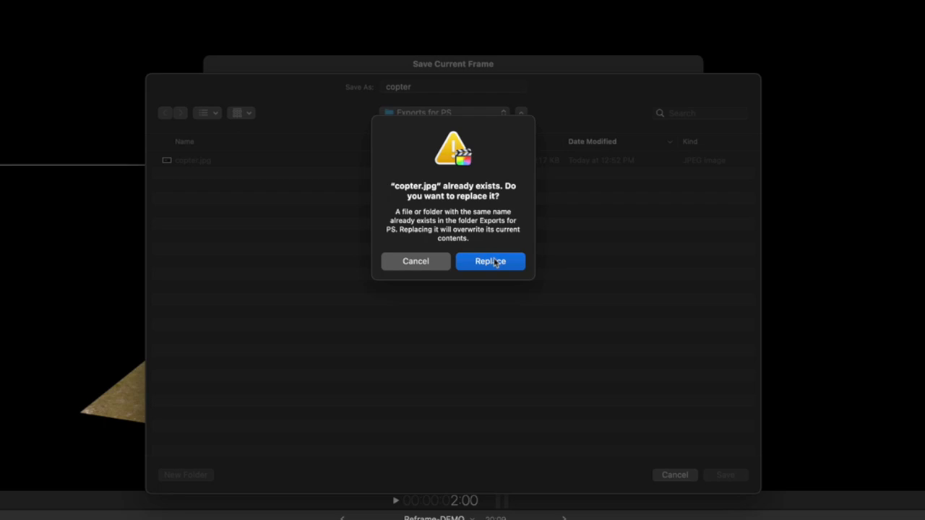
pyautogui.click(490, 260)
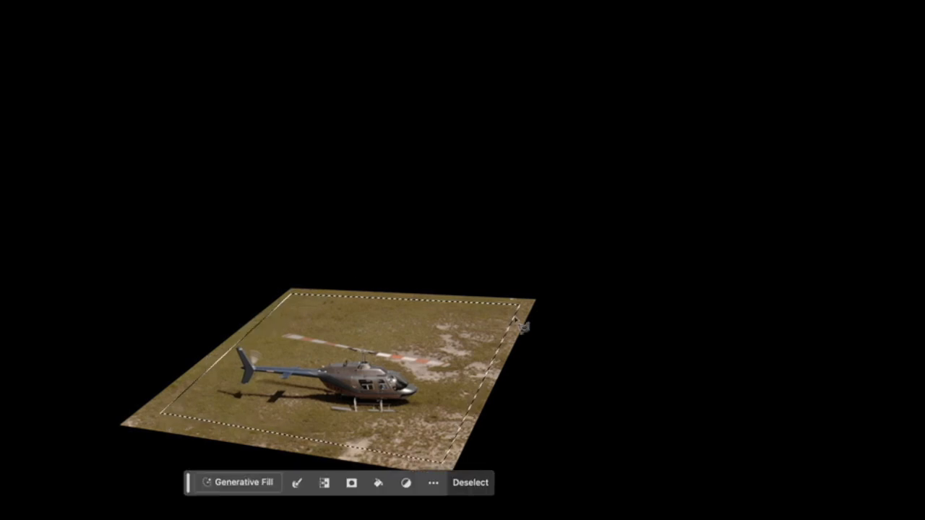
pyautogui.moveTo(302, 311)
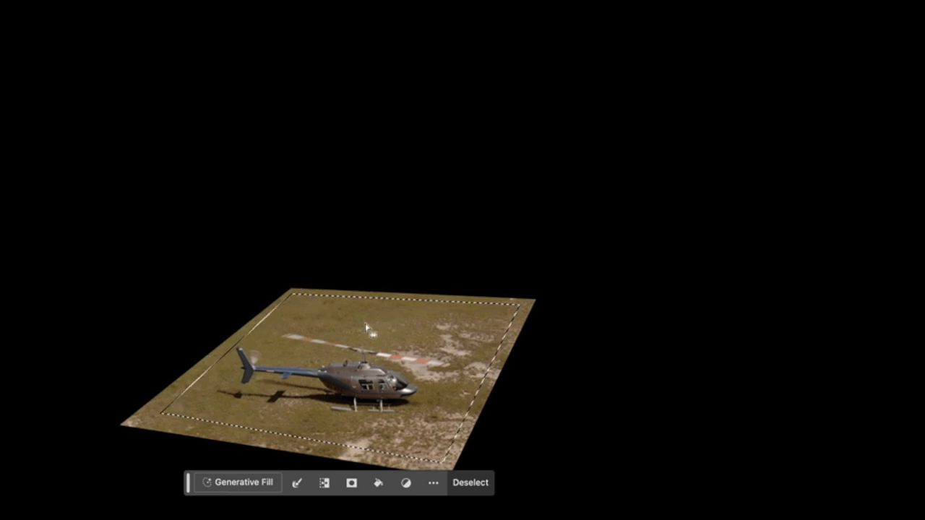
pyautogui.moveTo(430, 354)
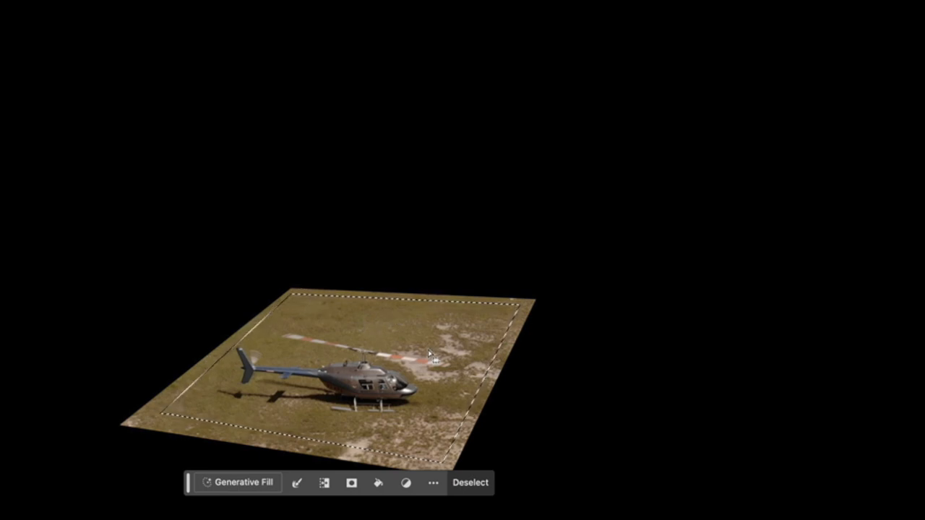
pyautogui.moveTo(345, 273)
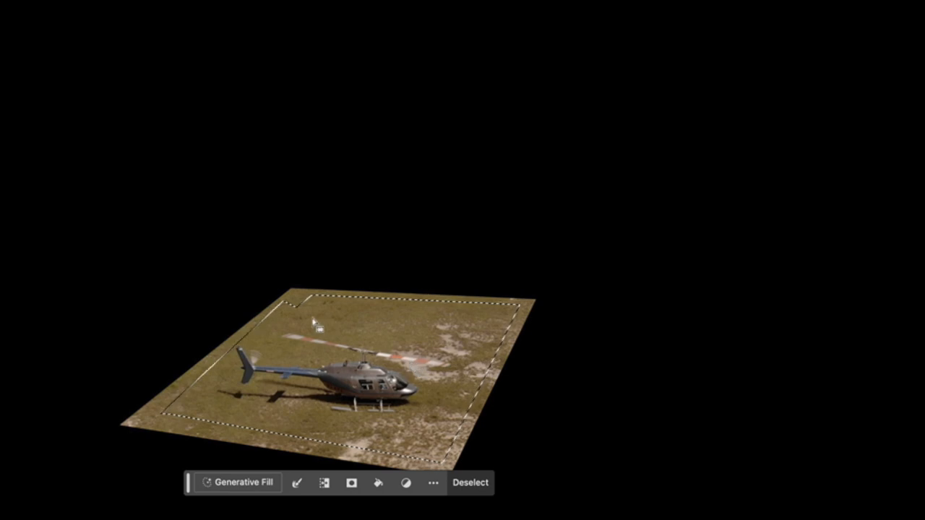
pyautogui.moveTo(188, 382)
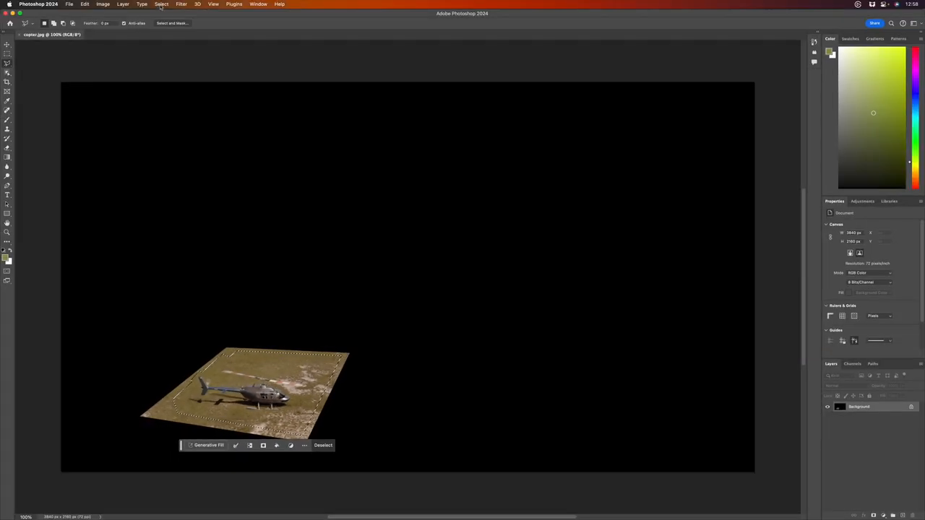
# Invert the selection to the surrounding black area and feather its edge
pyautogui.click(162, 4)
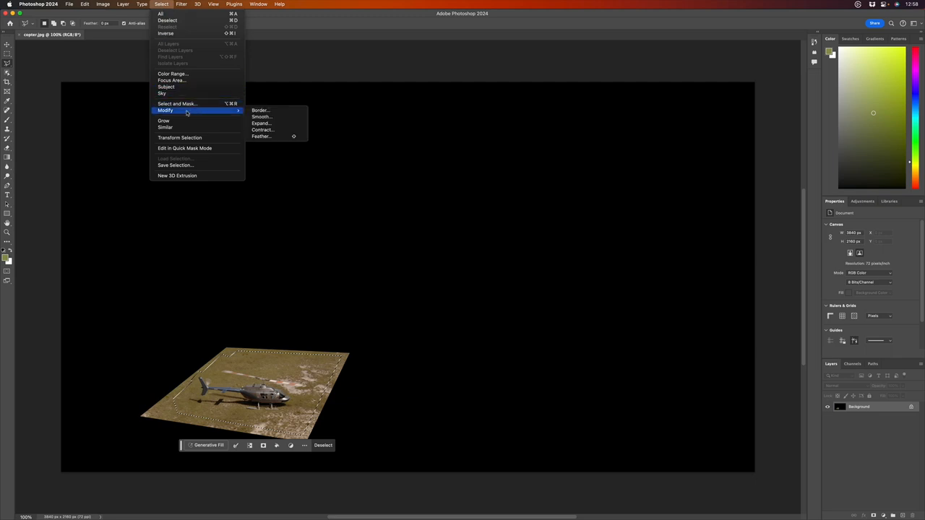
pyautogui.moveTo(261, 136)
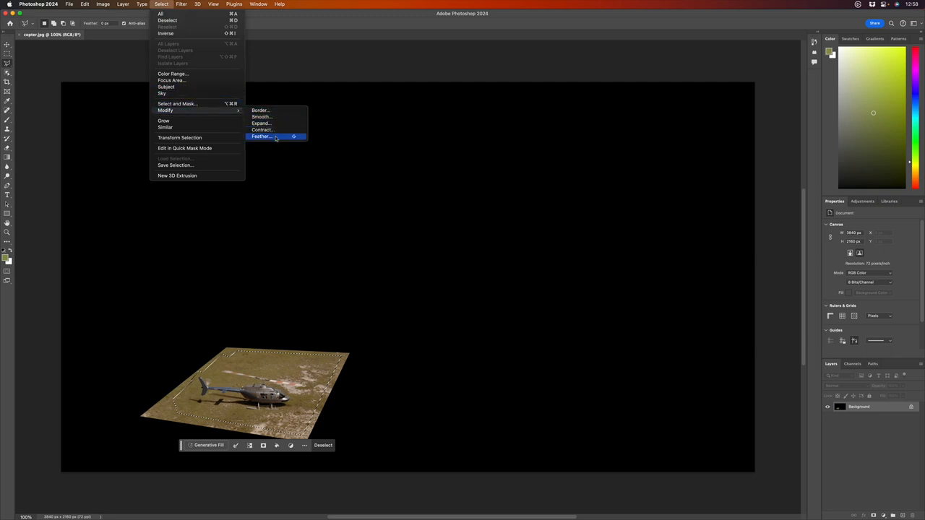
pyautogui.click(260, 136)
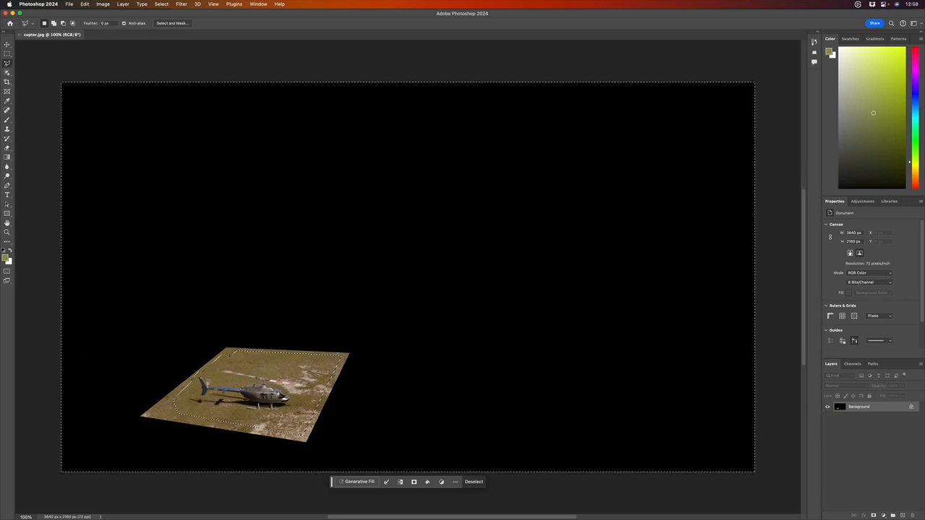
pyautogui.click(358, 482)
pyautogui.write('dense mountains')
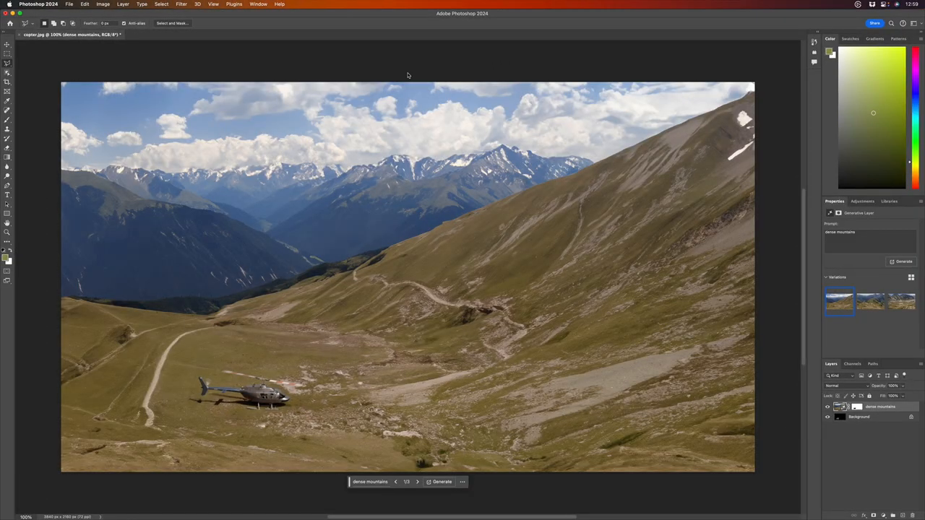
pyautogui.moveTo(374, 326)
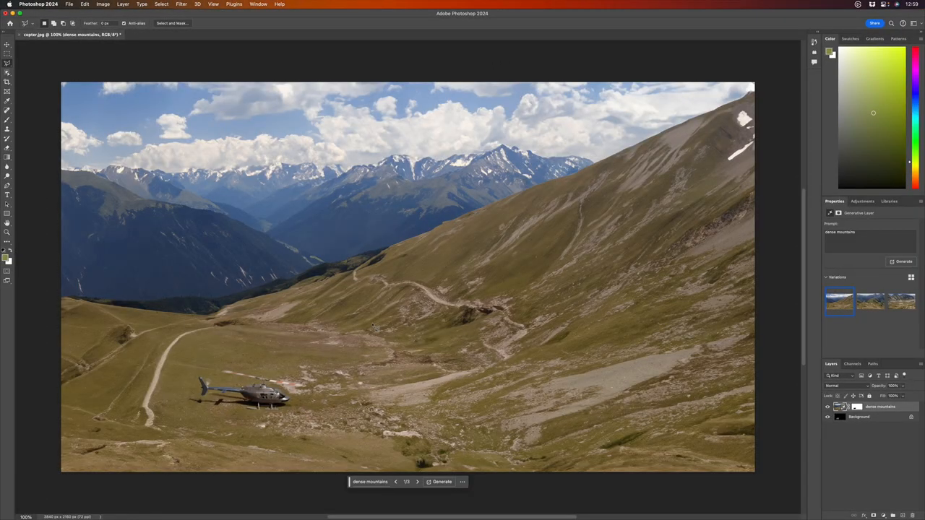
pyautogui.click(870, 302)
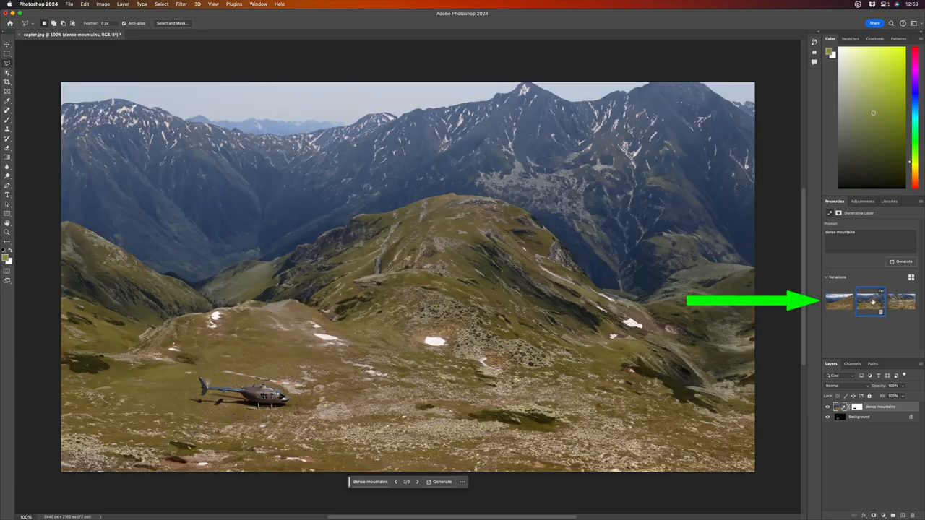
pyautogui.click(902, 302)
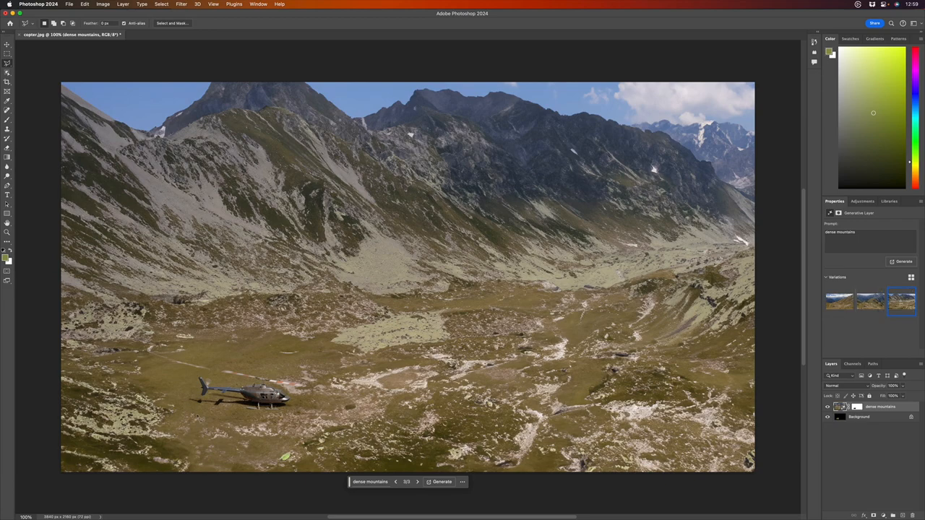
pyautogui.click(869, 302)
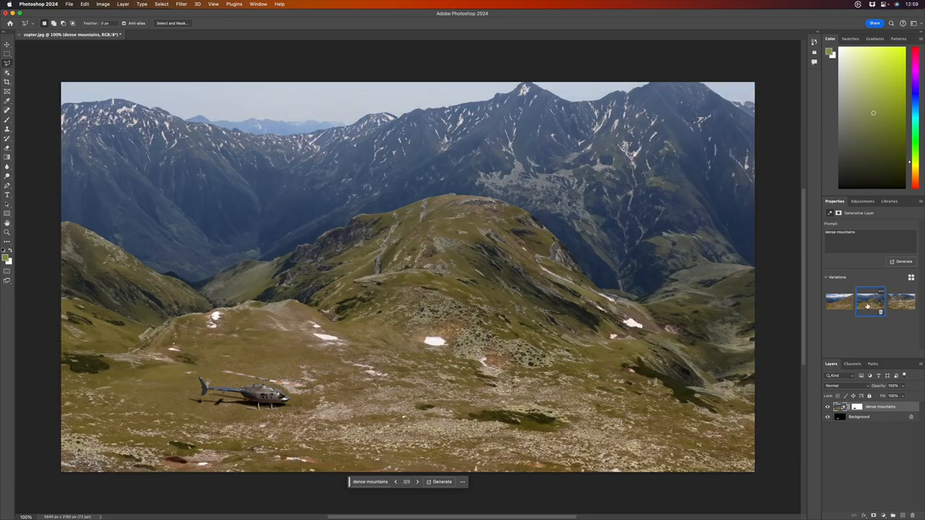
pyautogui.click(838, 302)
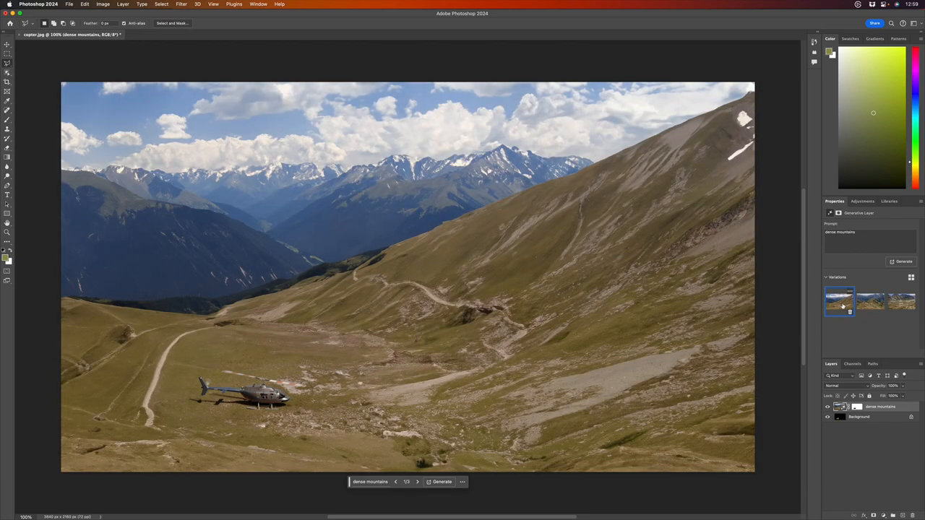
pyautogui.click(870, 302)
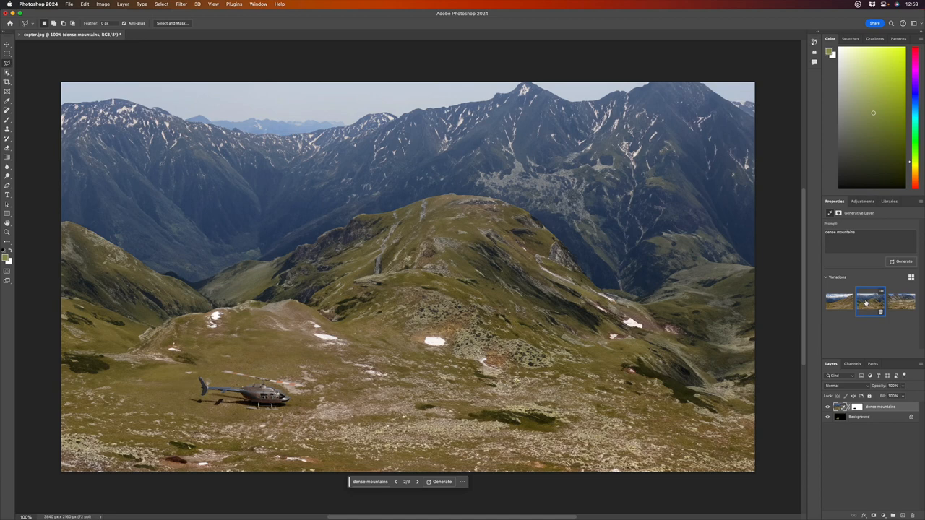
pyautogui.click(870, 302)
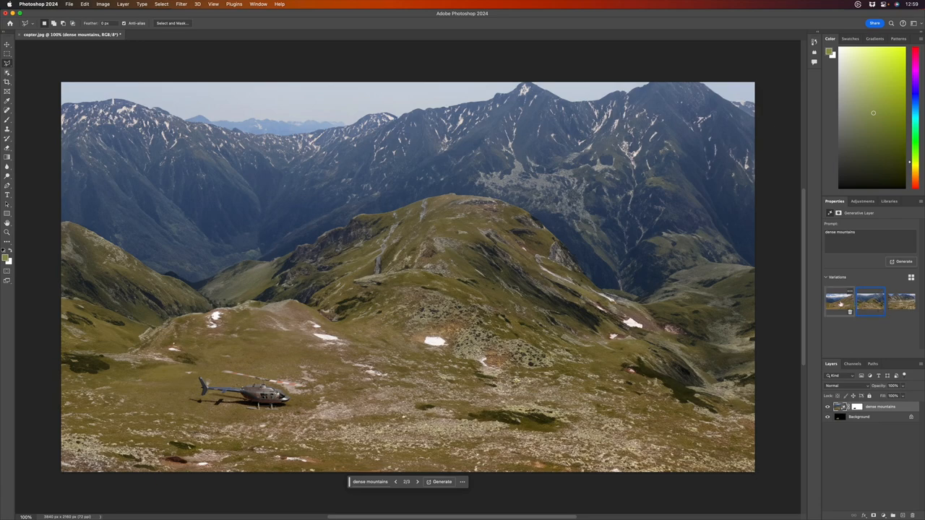
pyautogui.click(838, 302)
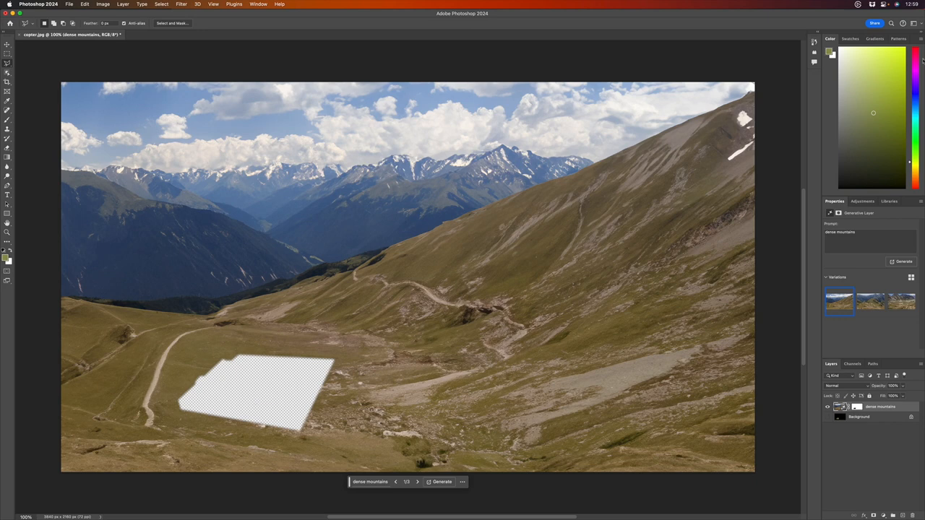
# Export the mountain background as mountains.png with the patch area transparent
pyautogui.click(69, 4)
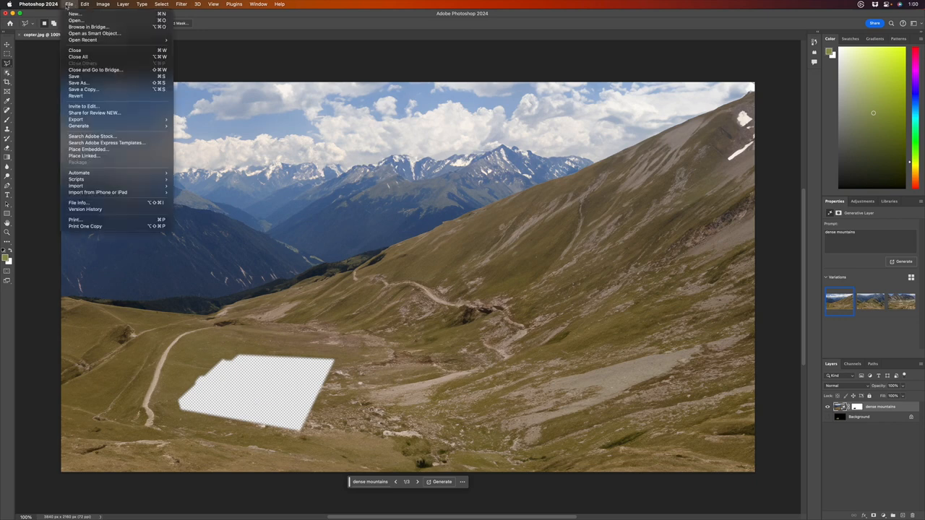
pyautogui.moveTo(75, 119)
pyautogui.write('mountains.png')
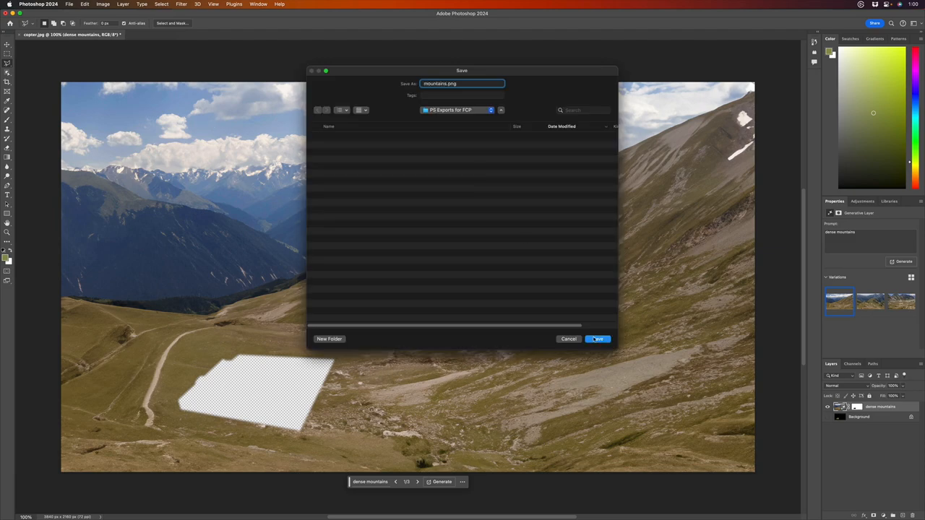
pyautogui.click(596, 338)
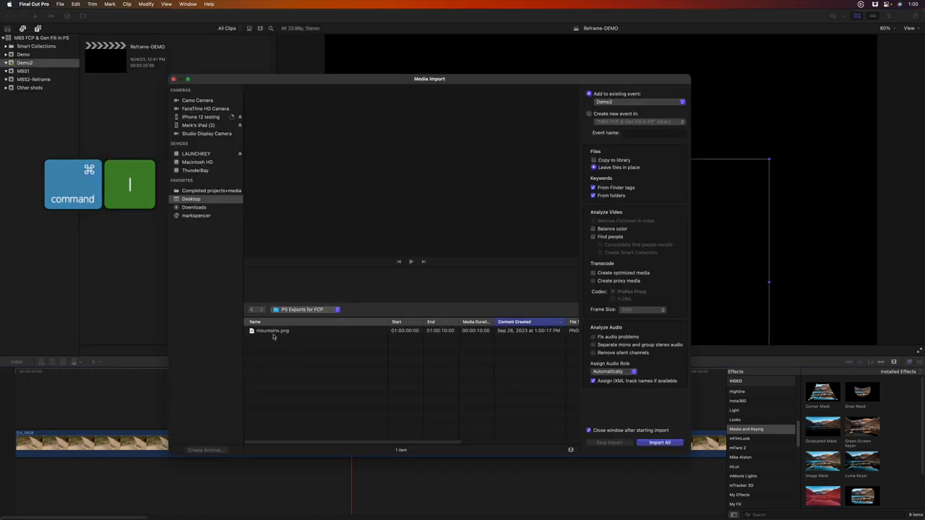
# Import mountains.png and connect it above the helicopter clip in the timeline
pyautogui.click(659, 442)
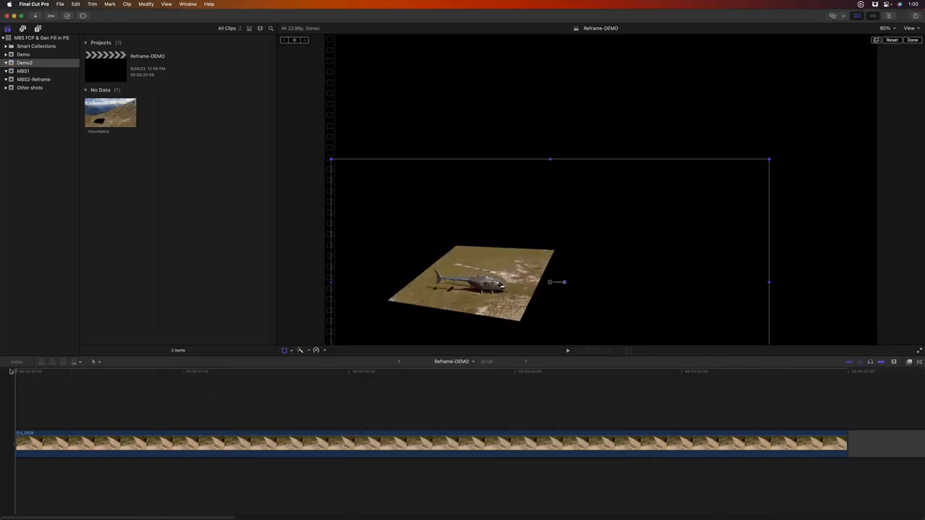
pyautogui.click(110, 113)
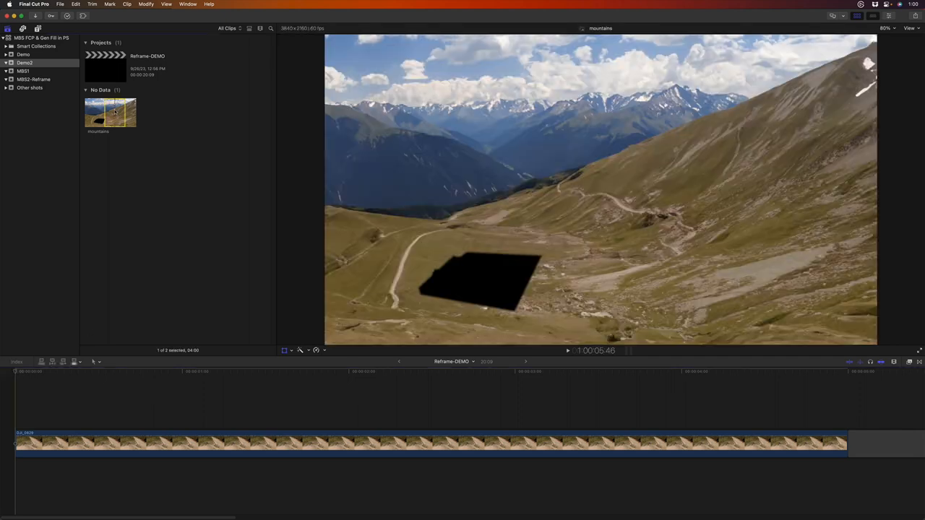
pyautogui.press('q')
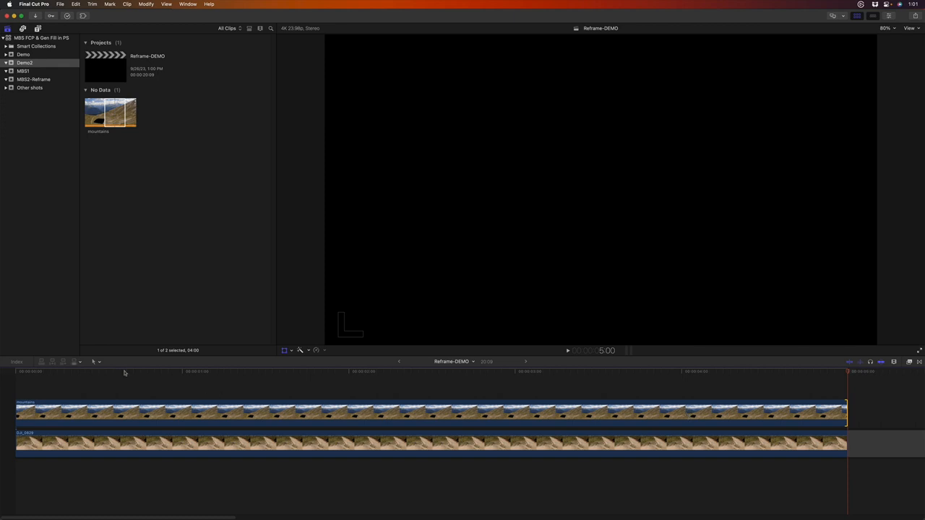
# Combine the helicopter clip and mountains image into a compound clip named 'cop'
pyautogui.click(124, 370)
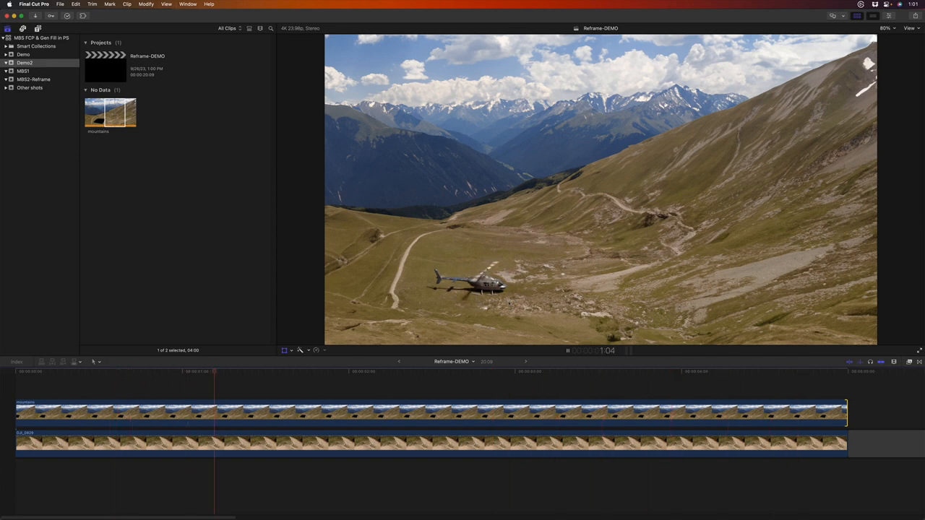
pyautogui.click(546, 370)
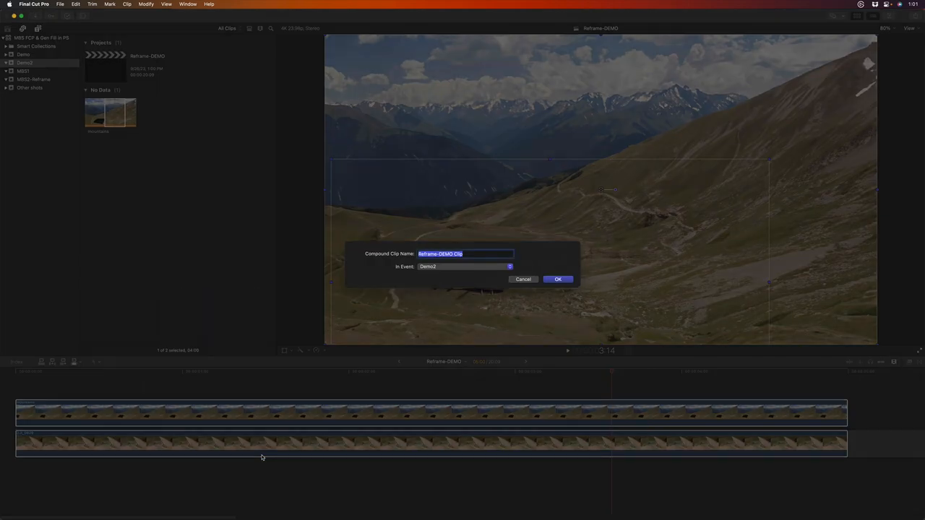
pyautogui.write('copter in mountains')
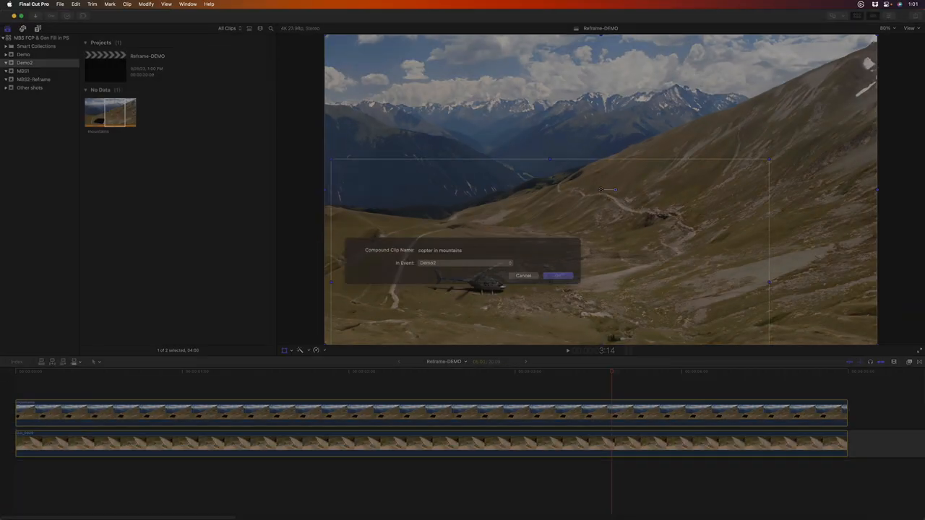
pyautogui.click(558, 274)
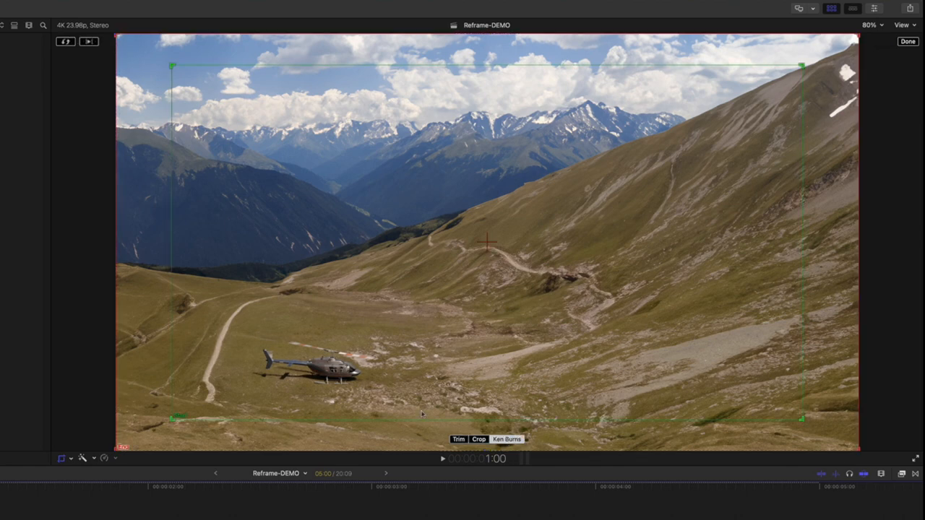
pyautogui.moveTo(348, 332)
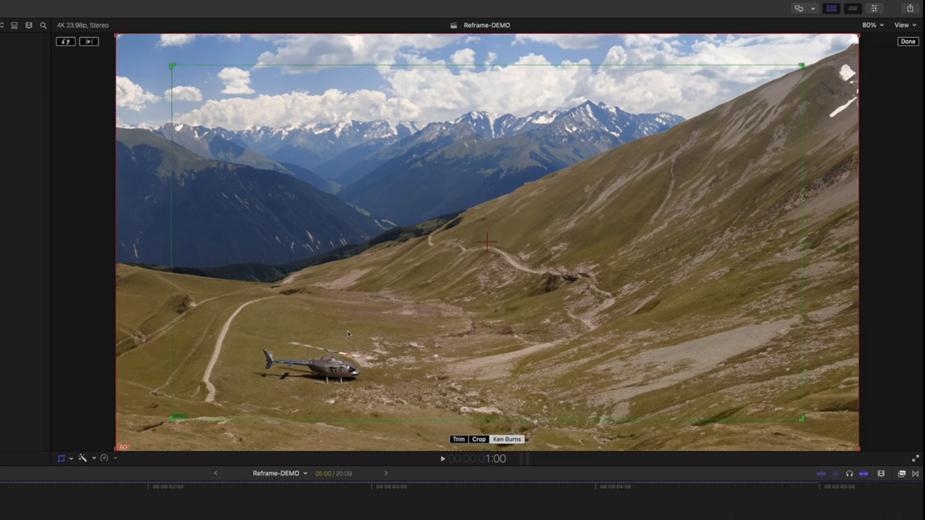
pyautogui.moveTo(256, 382)
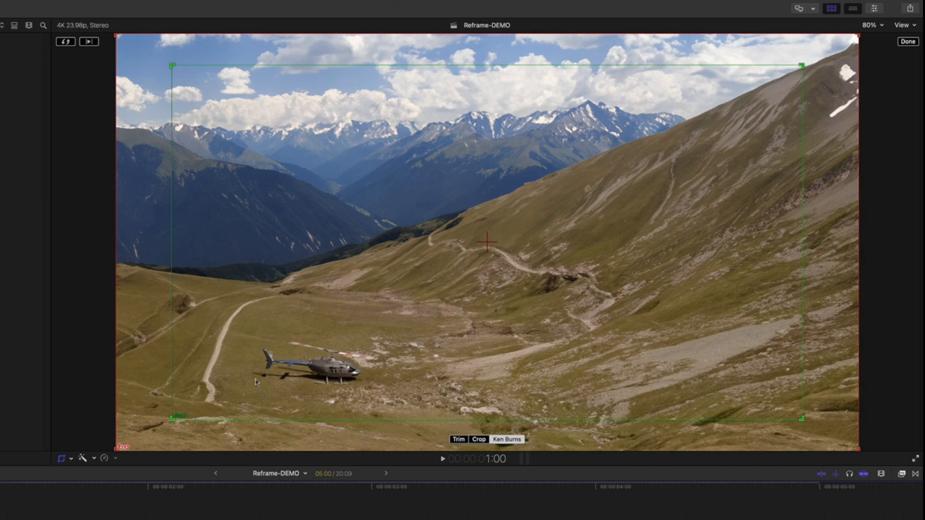
pyautogui.moveTo(125, 445)
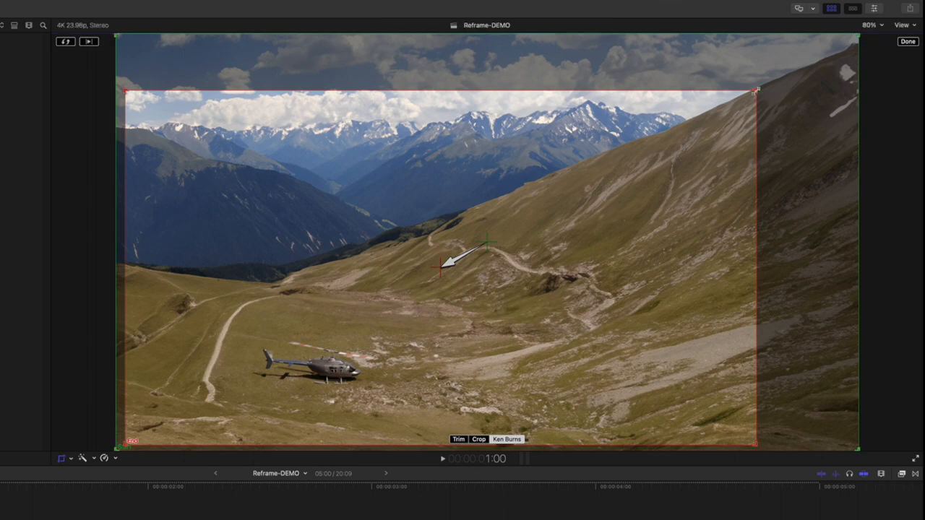
# Shrink the Ken Burns End rectangle slightly and apply the subtle push-in
pyautogui.moveTo(757, 91); pyautogui.dragTo(744, 99)
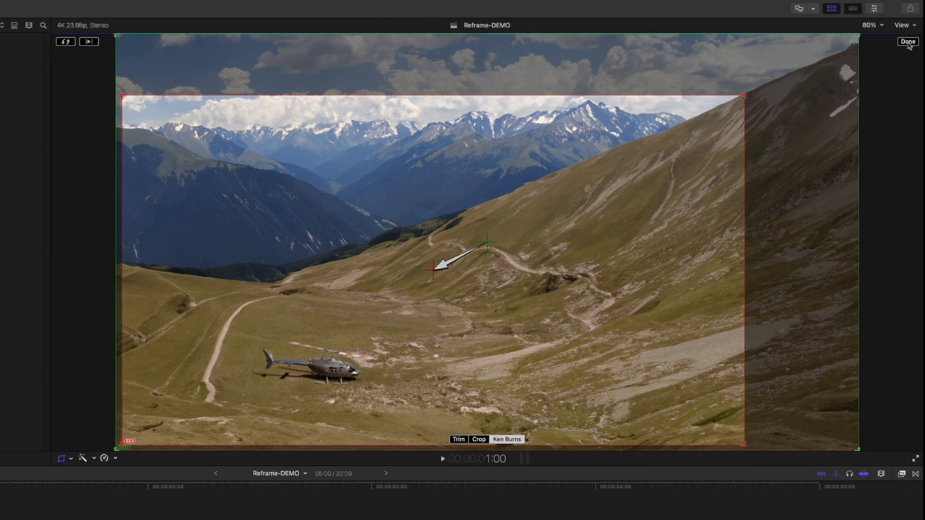
pyautogui.click(907, 42)
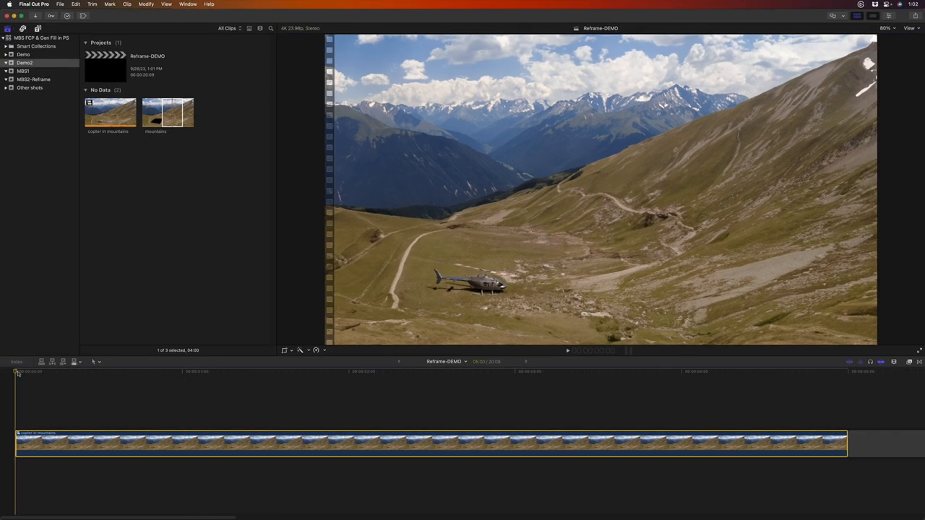